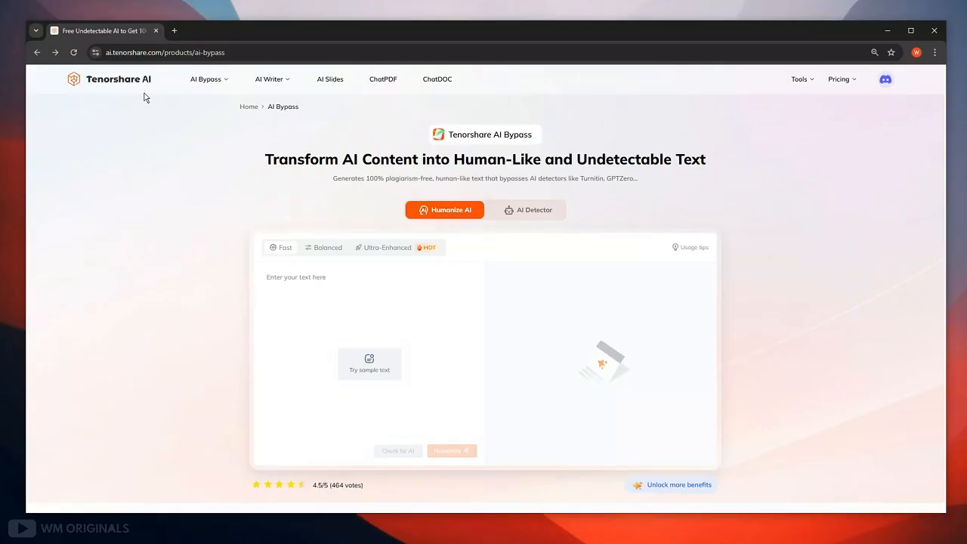
{"action": "mouse_move", "coordinate": [559, 142]}
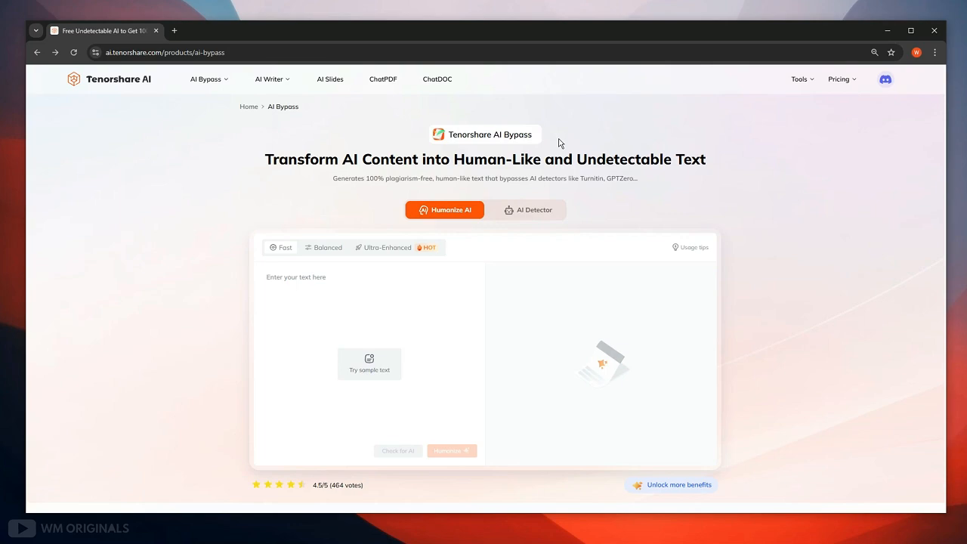
{"action": "mouse_move", "coordinate": [695, 165]}
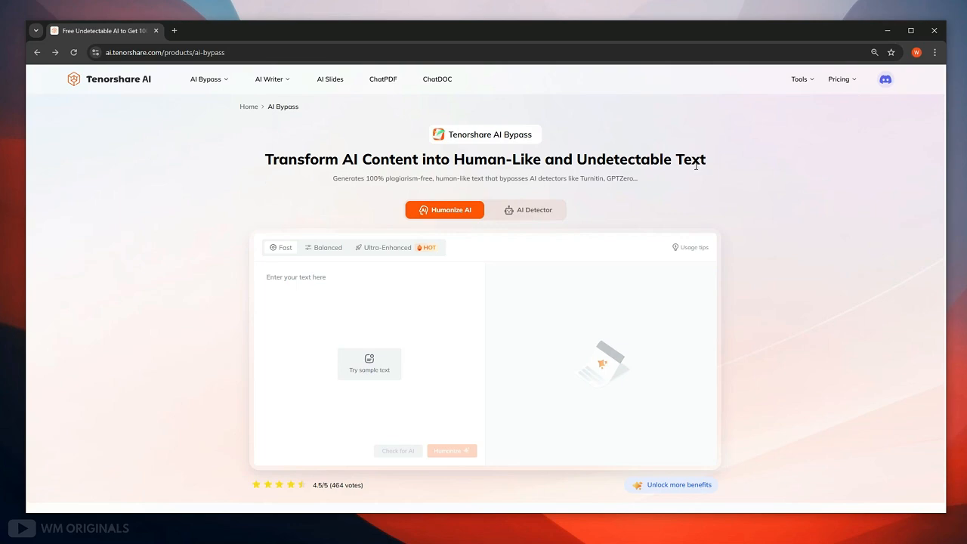
{"action": "mouse_move", "coordinate": [427, 181]}
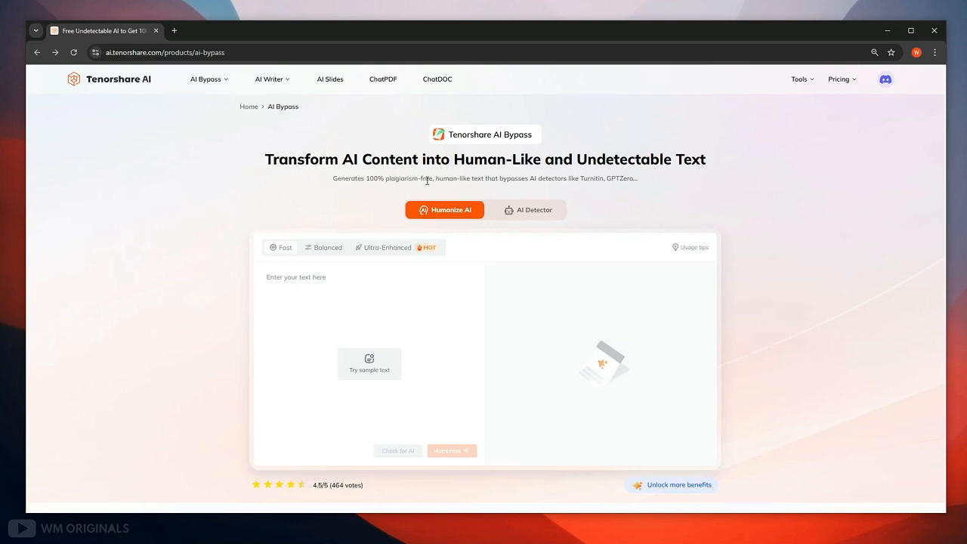
Reach the Tenorshare login page via 'Try Bypass AI for Free' in the steps section.
{"action": "scroll", "scroll_direction": "down", "scroll_amount": 3}
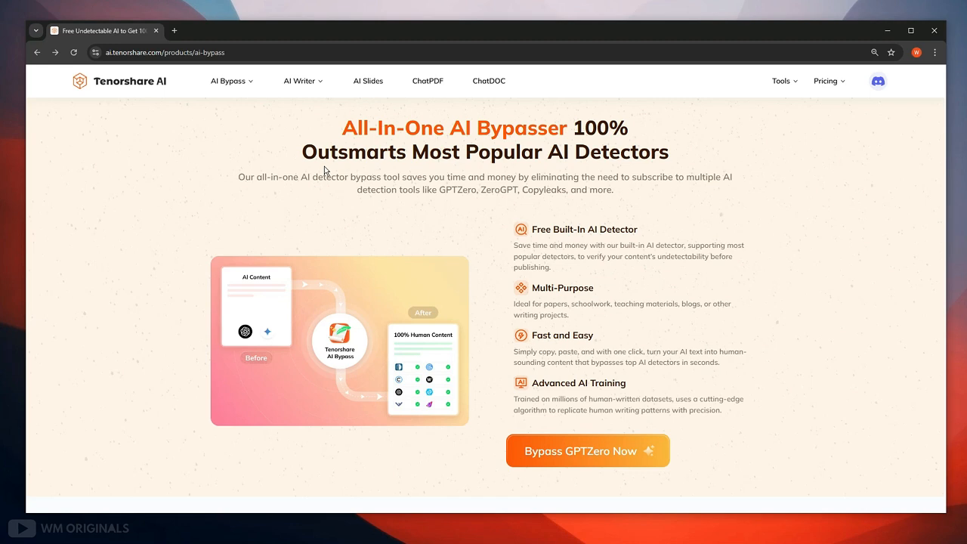
{"action": "mouse_move", "coordinate": [437, 175]}
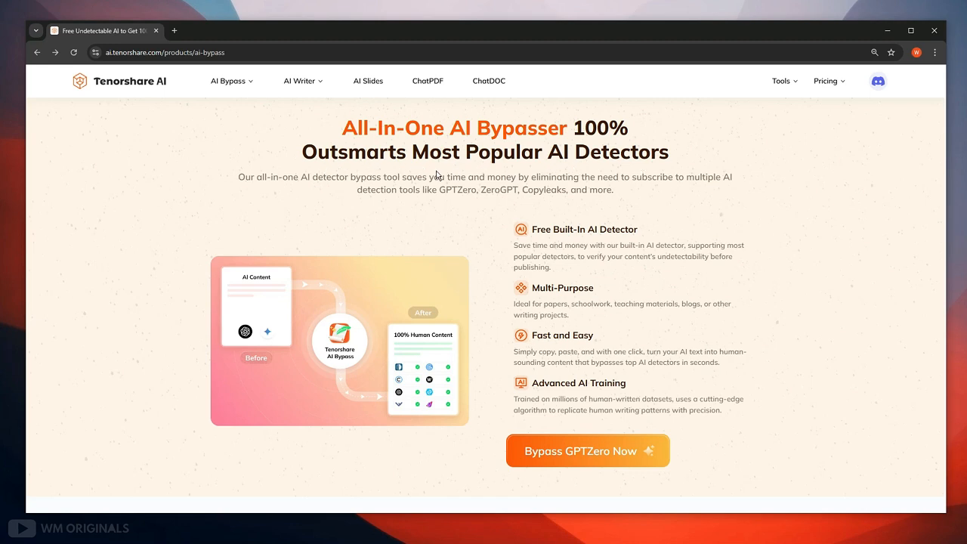
{"action": "mouse_move", "coordinate": [568, 204]}
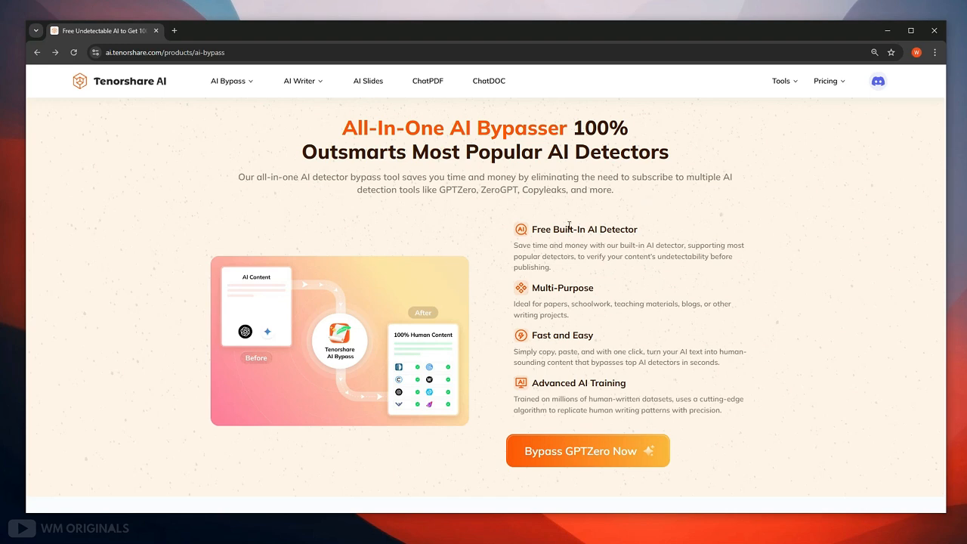
{"action": "mouse_move", "coordinate": [514, 251]}
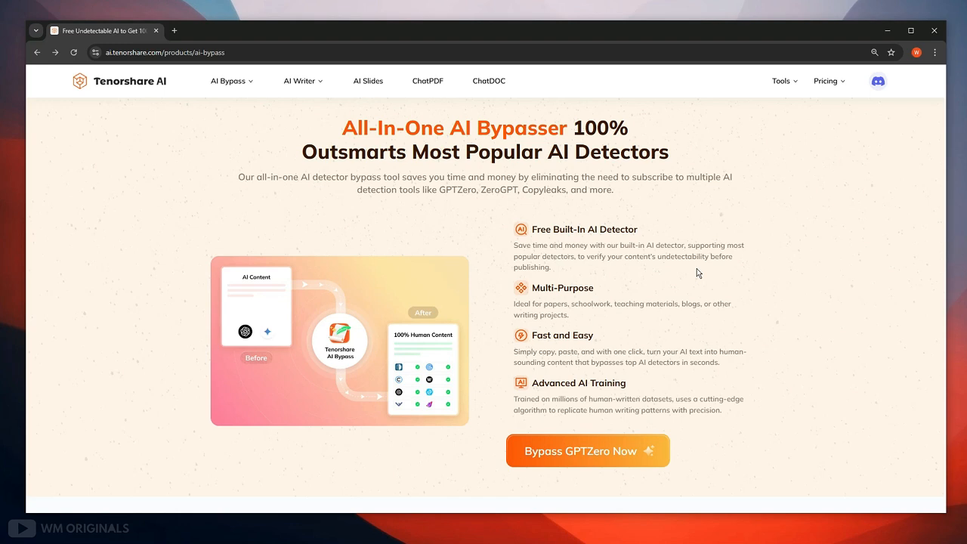
{"action": "mouse_move", "coordinate": [622, 302]}
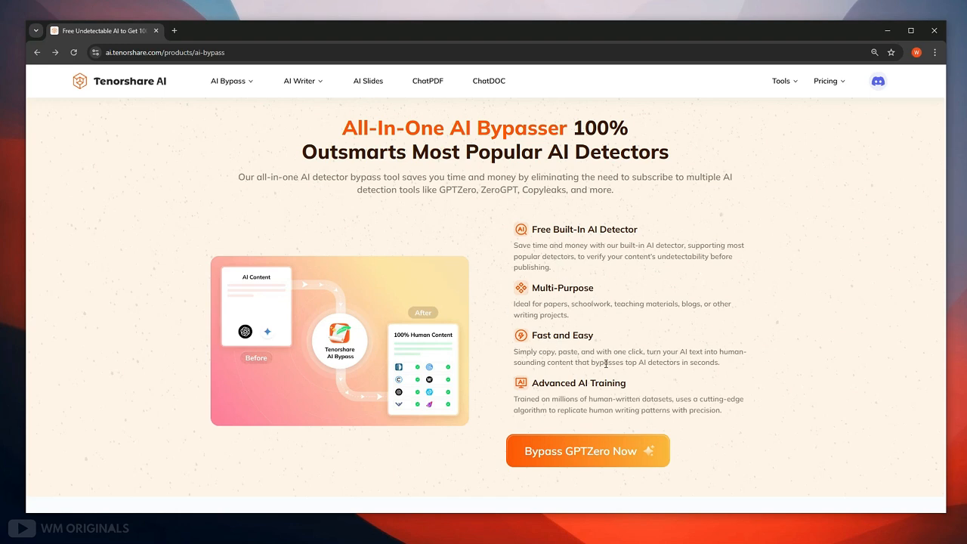
{"action": "mouse_move", "coordinate": [568, 396]}
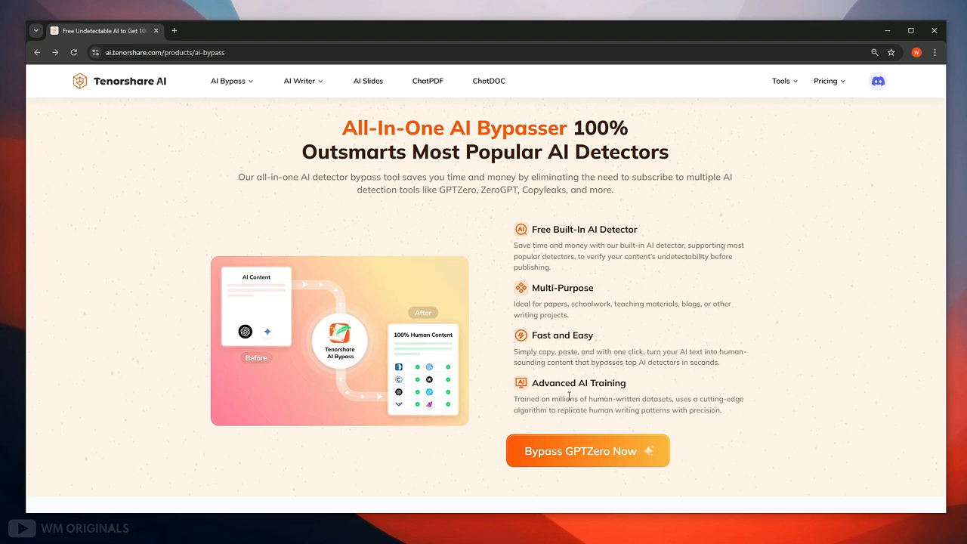
{"action": "mouse_move", "coordinate": [612, 420]}
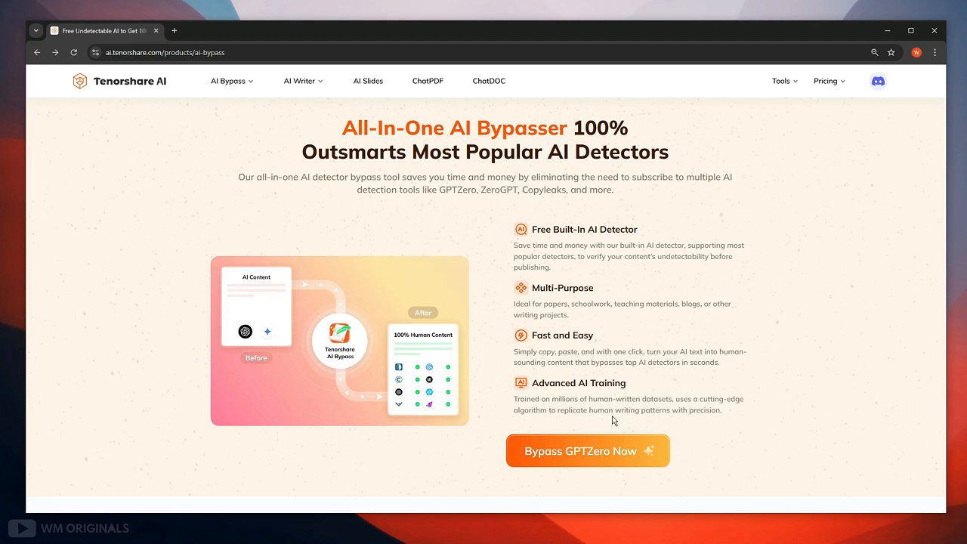
{"action": "mouse_move", "coordinate": [743, 414]}
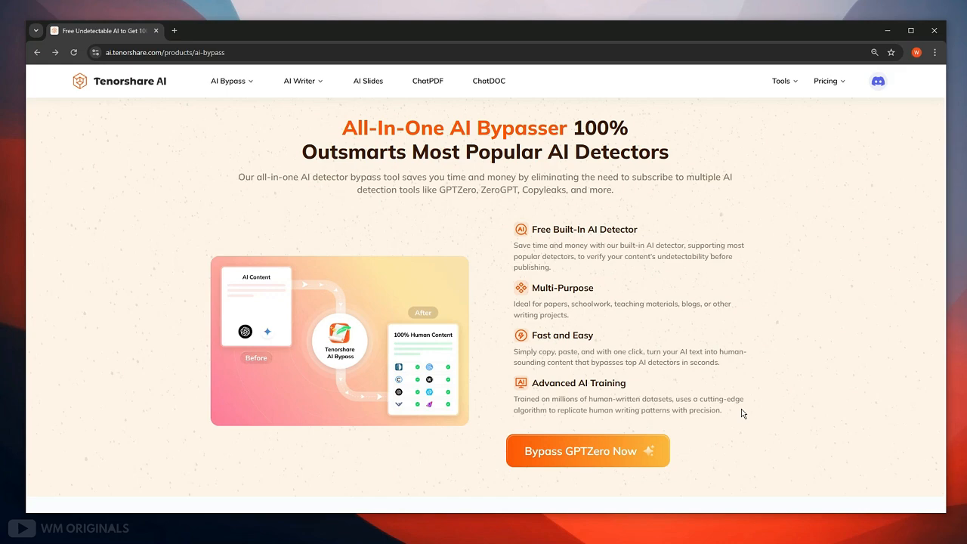
{"action": "scroll", "scroll_direction": "down", "scroll_amount": 3}
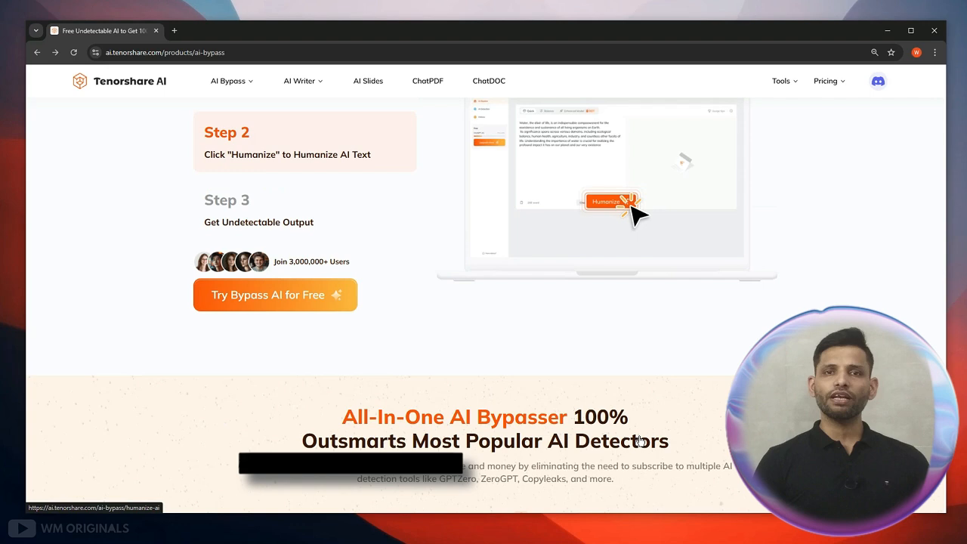
{"action": "scroll", "scroll_direction": "up", "scroll_amount": 3}
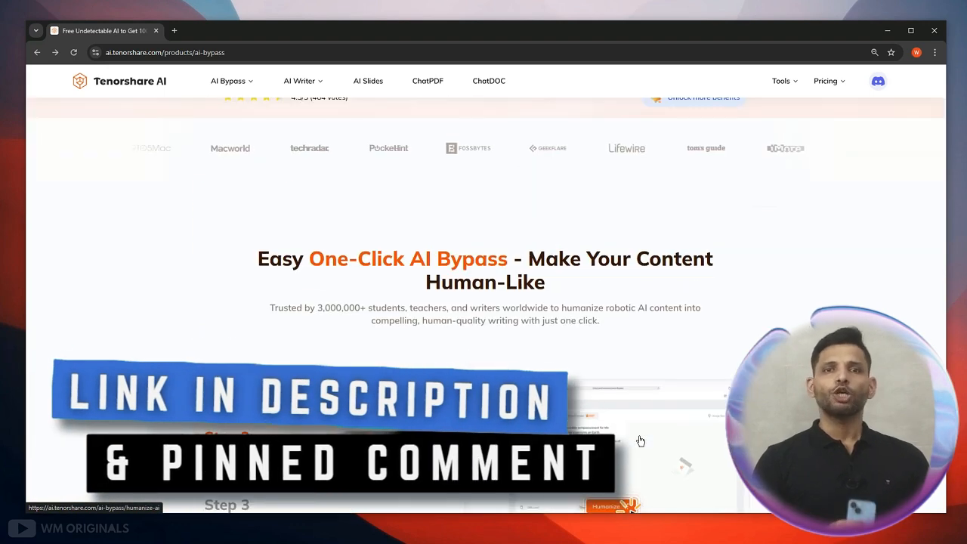
{"action": "scroll", "scroll_direction": "down", "scroll_amount": 3}
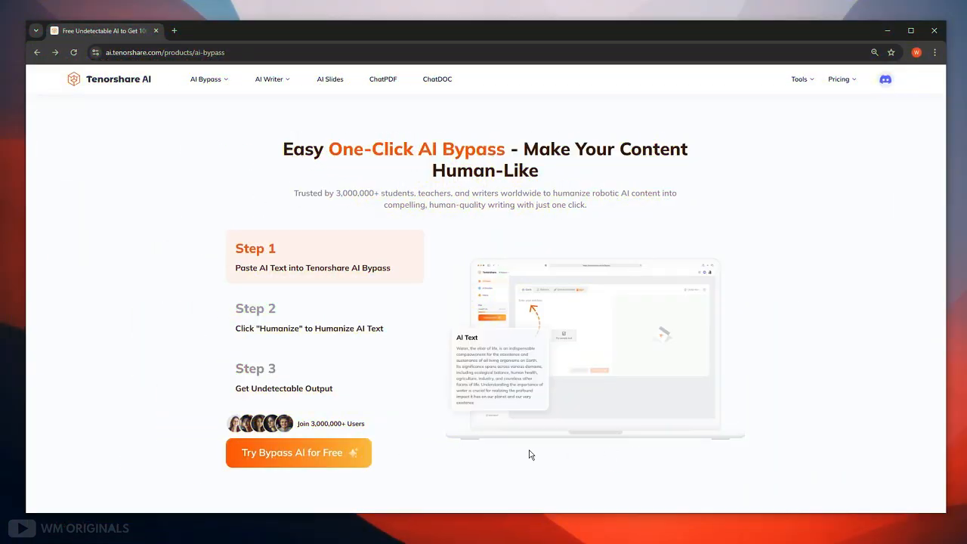
{"action": "left_click", "coordinate": [297, 452]}
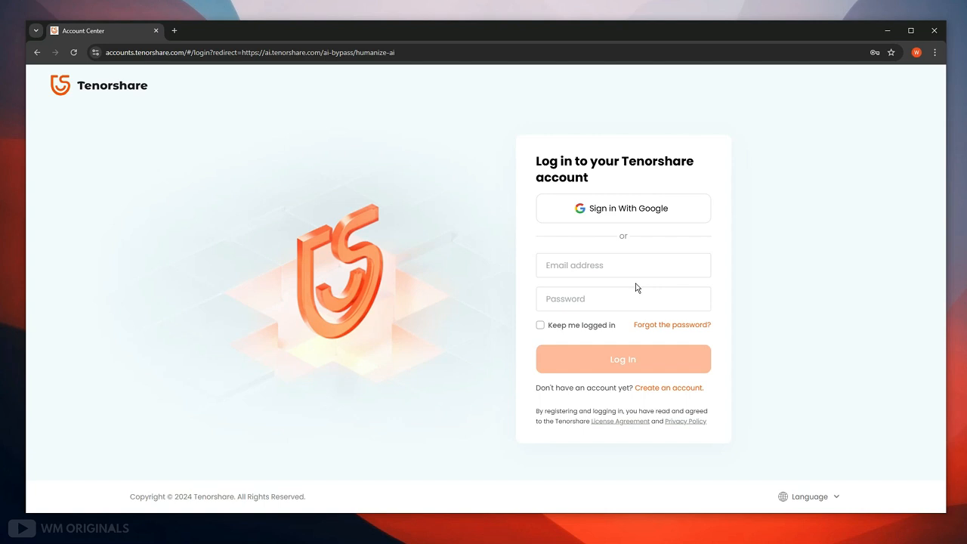
Log in with 'Keep me logged in' enabled after a detour through the registration form.
{"action": "left_click", "coordinate": [668, 387]}
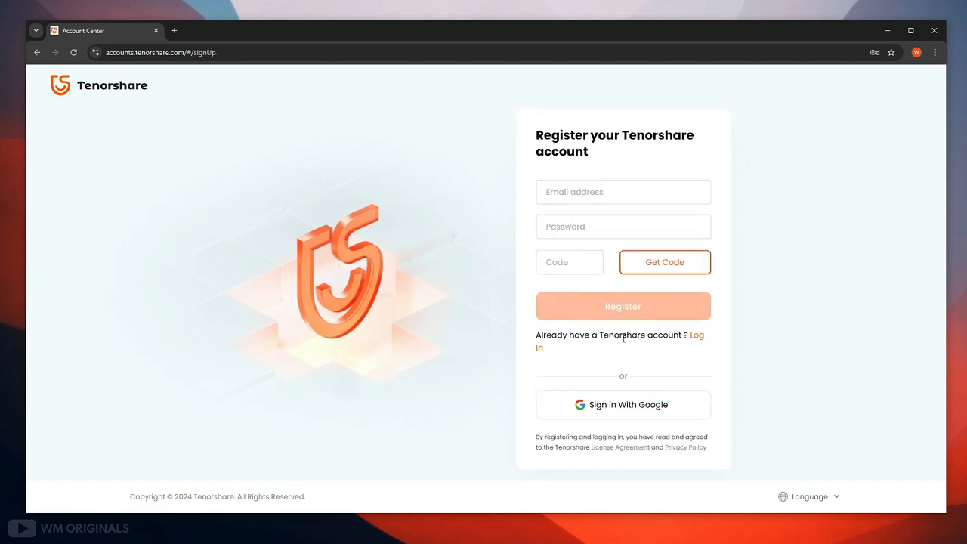
{"action": "left_click", "coordinate": [696, 335]}
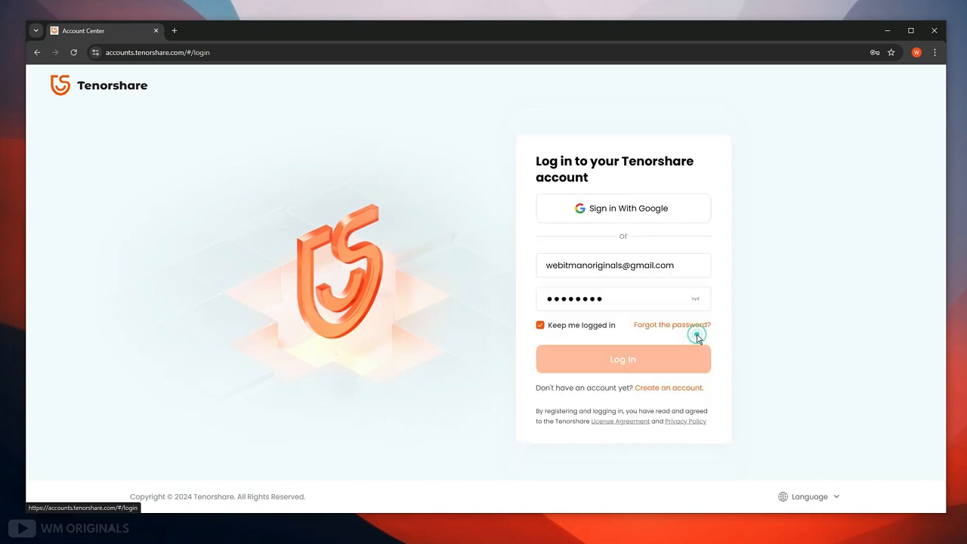
{"action": "left_click", "coordinate": [622, 358]}
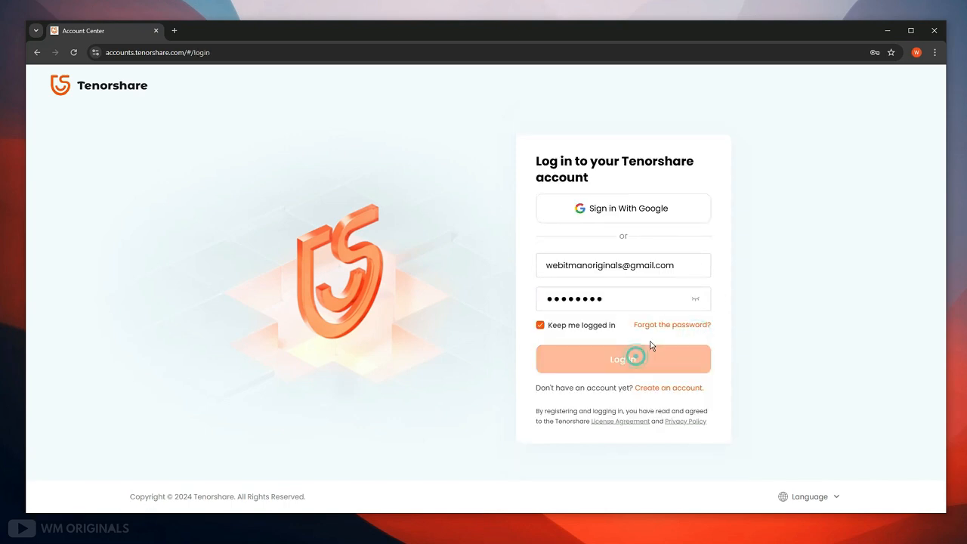
{"action": "left_click", "coordinate": [623, 358]}
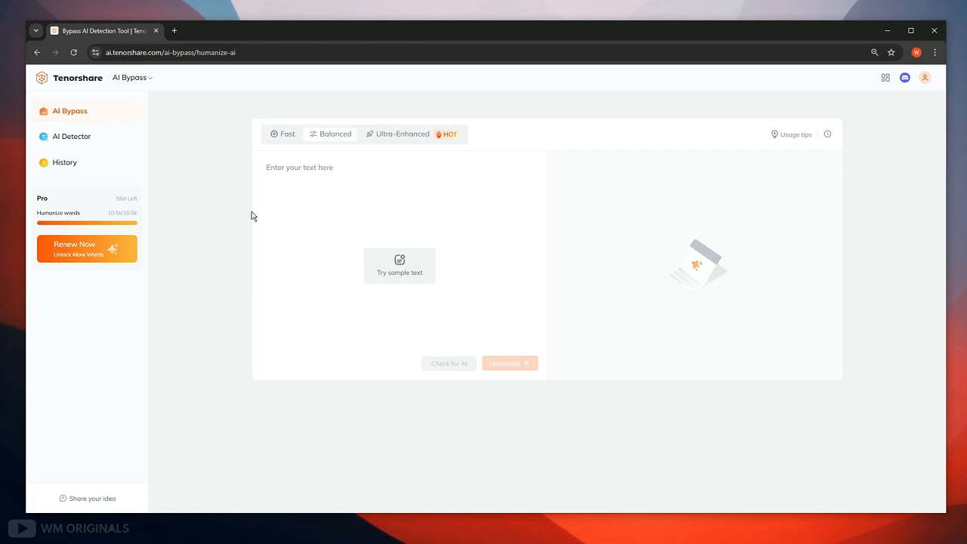
{"action": "mouse_move", "coordinate": [695, 305]}
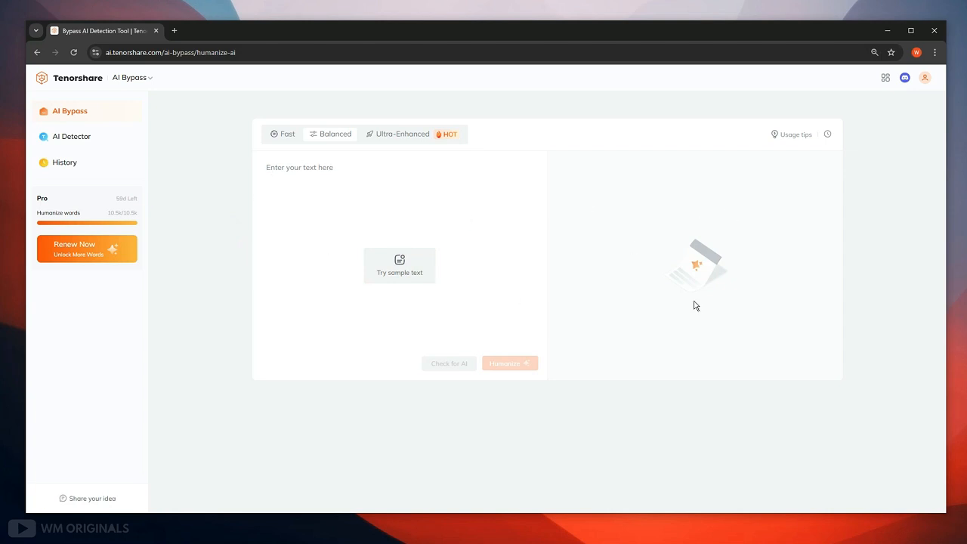
{"action": "mouse_move", "coordinate": [157, 139]}
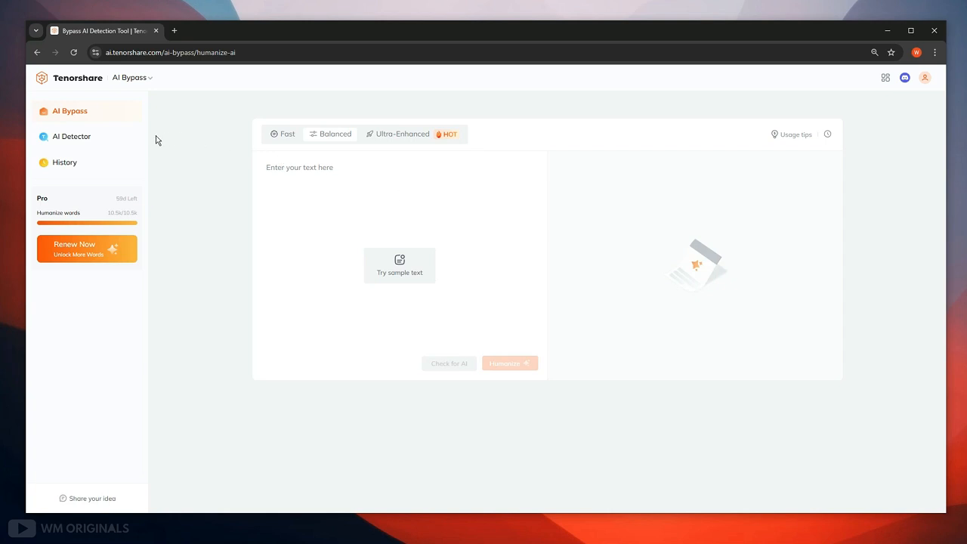
Switch from the AI Bypass tool to the AI Detector workspace in the sidebar.
{"action": "left_click", "coordinate": [72, 136]}
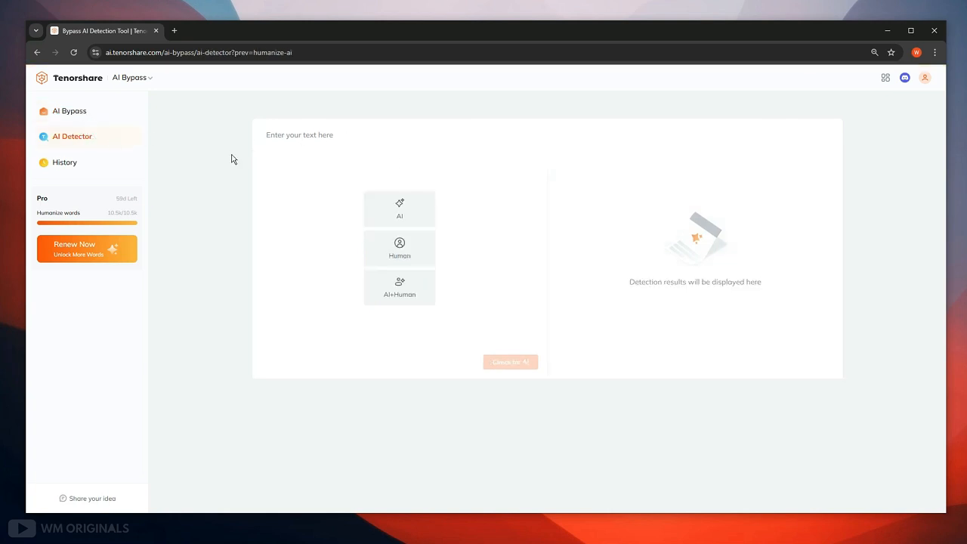
{"action": "mouse_move", "coordinate": [740, 298]}
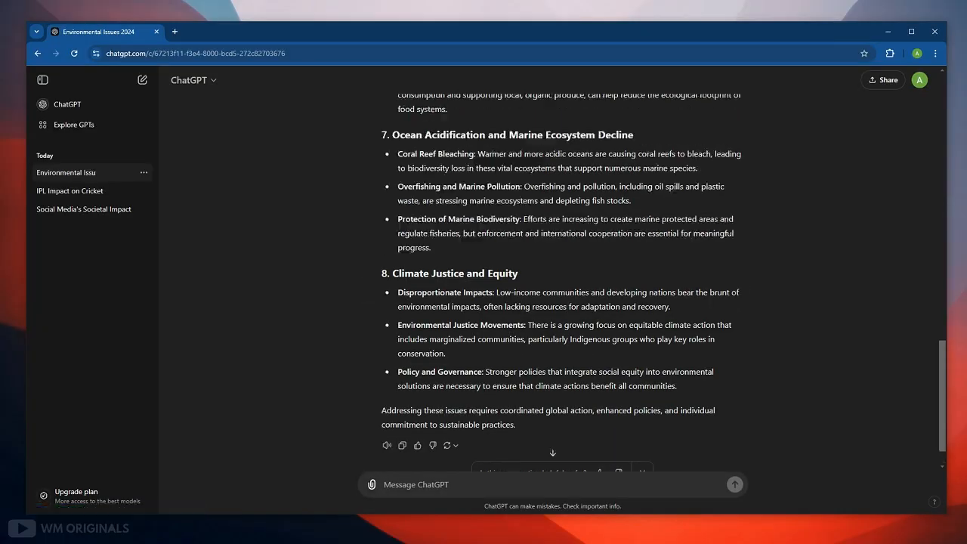
Bring up the 'IPL Impact on Cricket' chat and its full article answer for copying.
{"action": "left_click", "coordinate": [69, 190]}
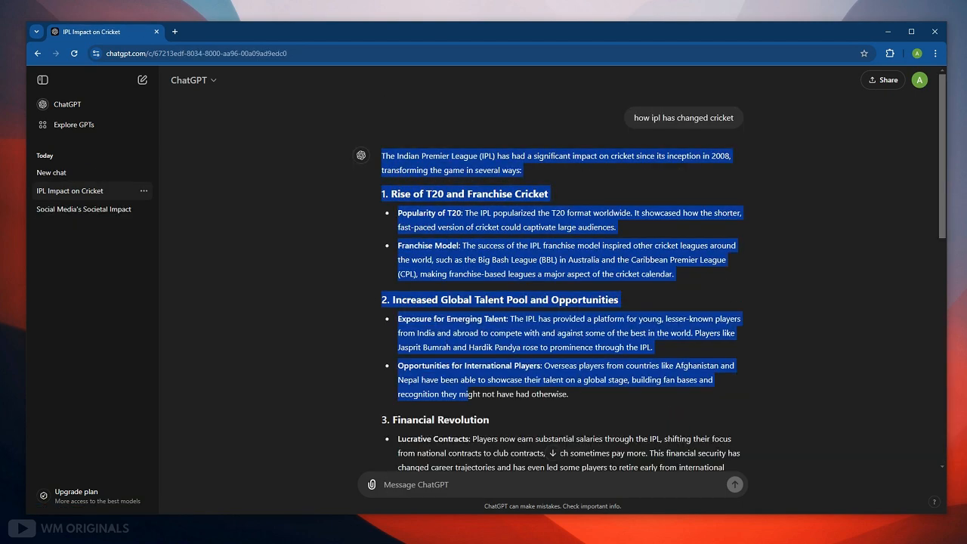
{"action": "scroll", "scroll_direction": "down", "scroll_amount": 3}
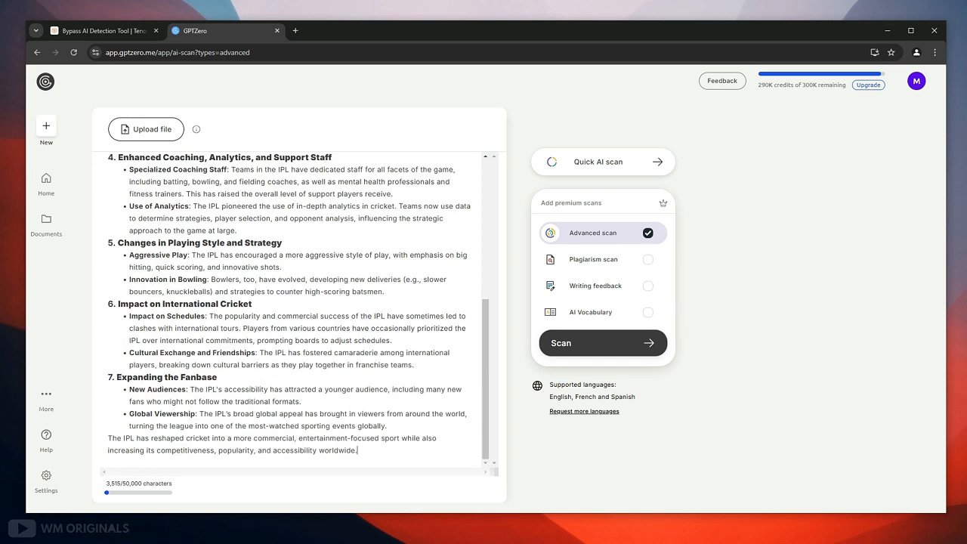
Scan the IPL article in GPTZero (100% AI), then return to the humanizer.
{"action": "left_click", "coordinate": [601, 342]}
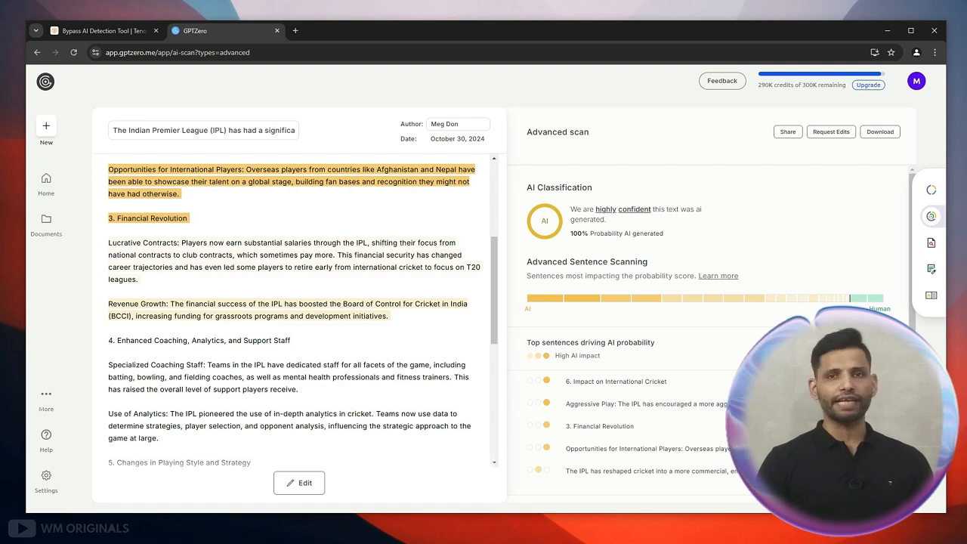
{"action": "left_click", "coordinate": [99, 31]}
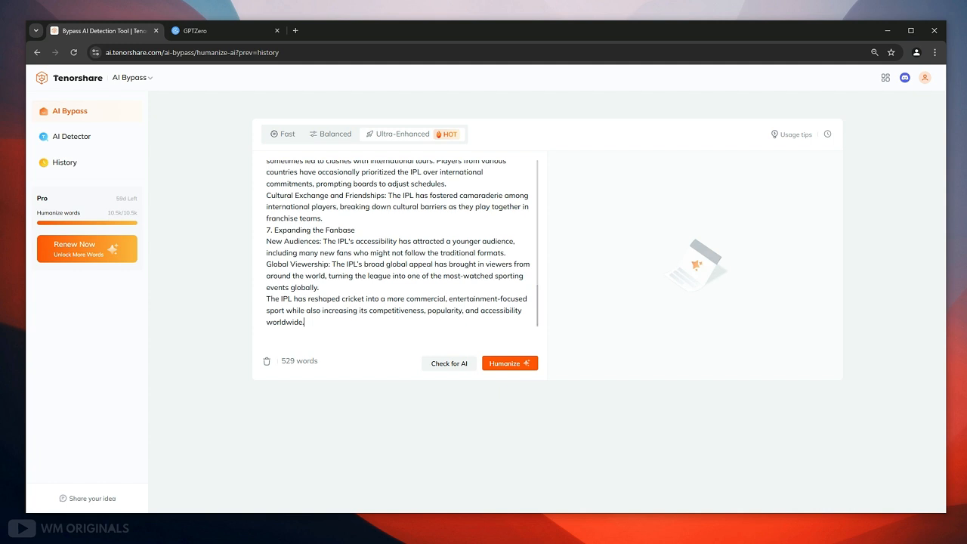
{"action": "mouse_move", "coordinate": [330, 133]}
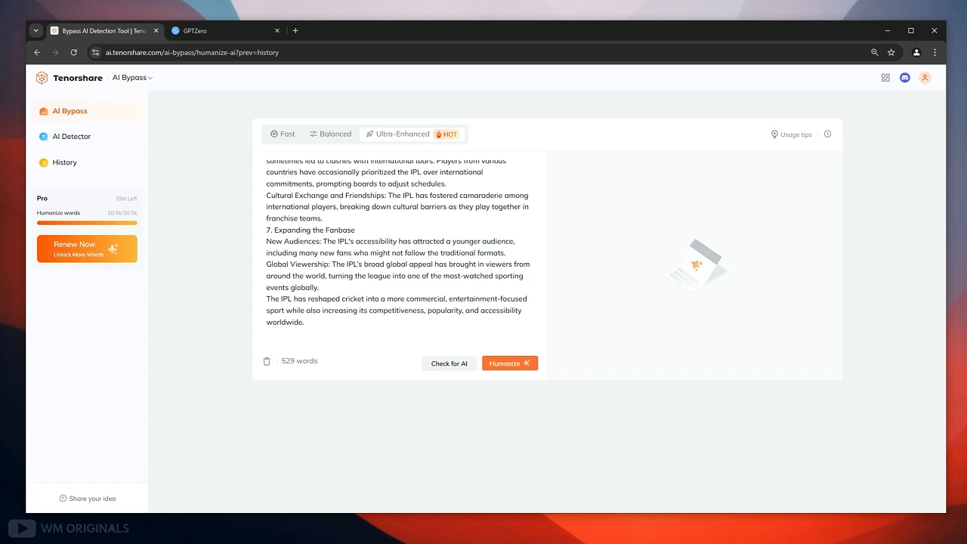
Humanize the 529-word IPL article into a 687-word human-rated version and copy it.
{"action": "left_click", "coordinate": [511, 363]}
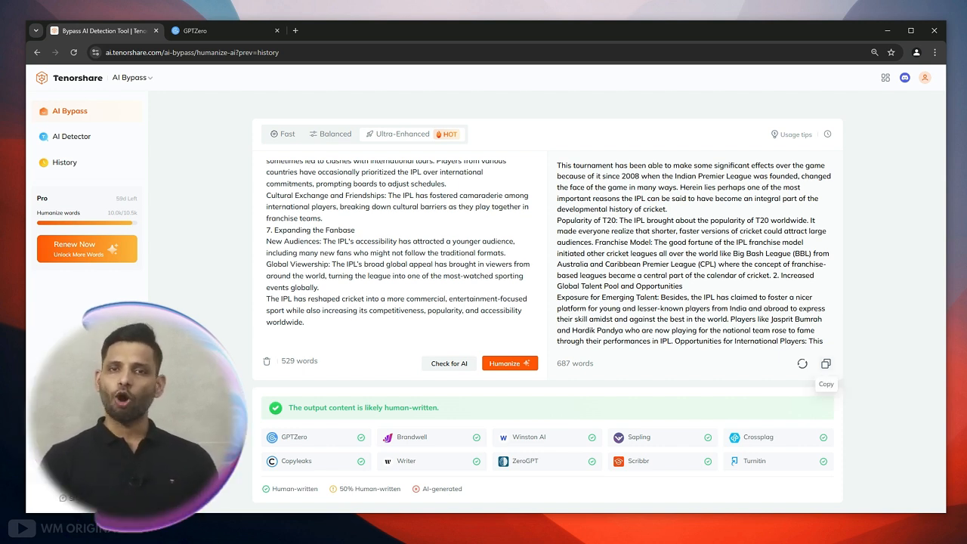
{"action": "left_click", "coordinate": [825, 363]}
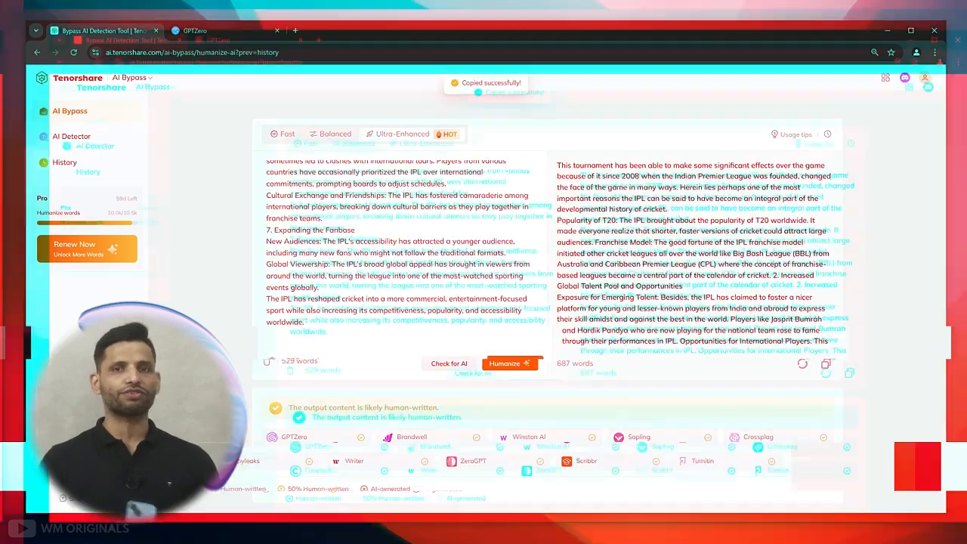
Run a new GPTZero advanced scan on the humanized IPL article.
{"action": "left_click", "coordinate": [195, 30]}
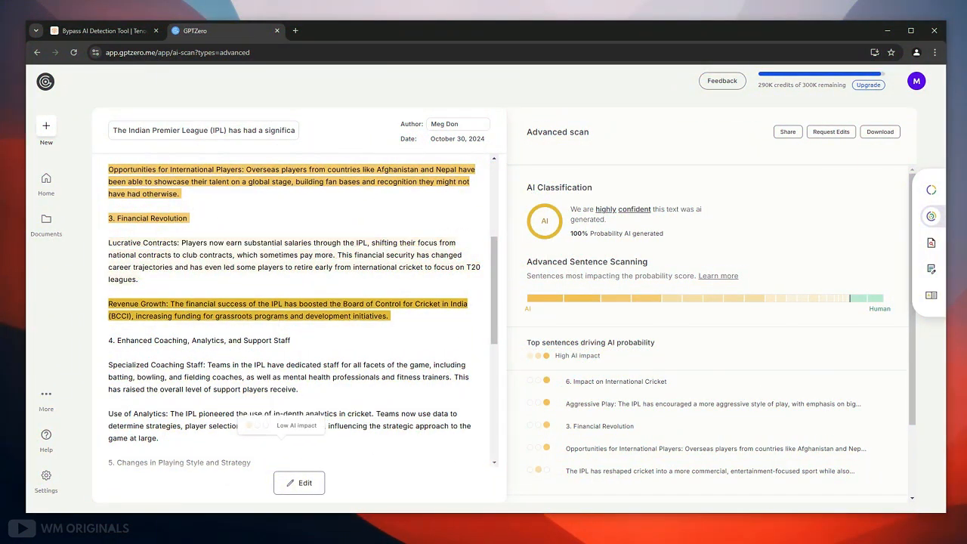
{"action": "left_click", "coordinate": [46, 127]}
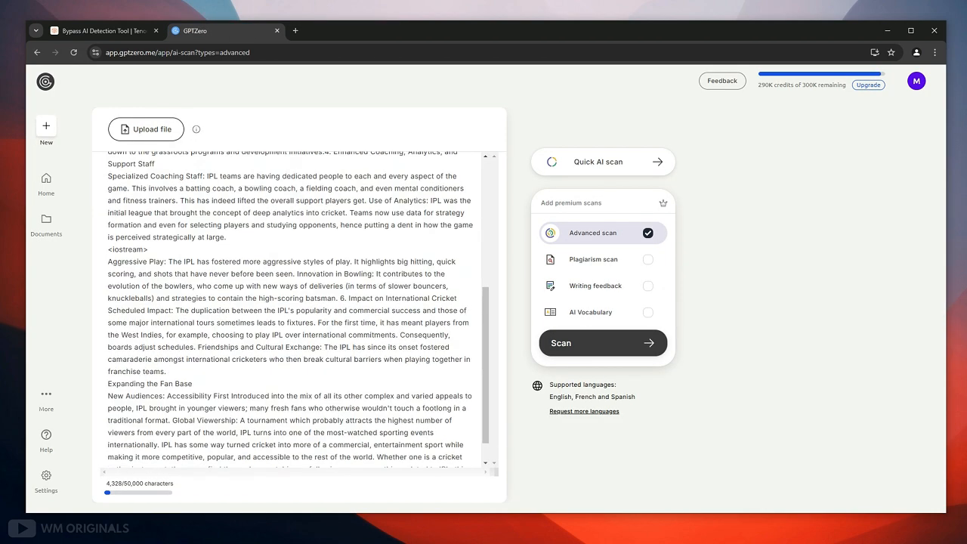
{"action": "left_click", "coordinate": [601, 343]}
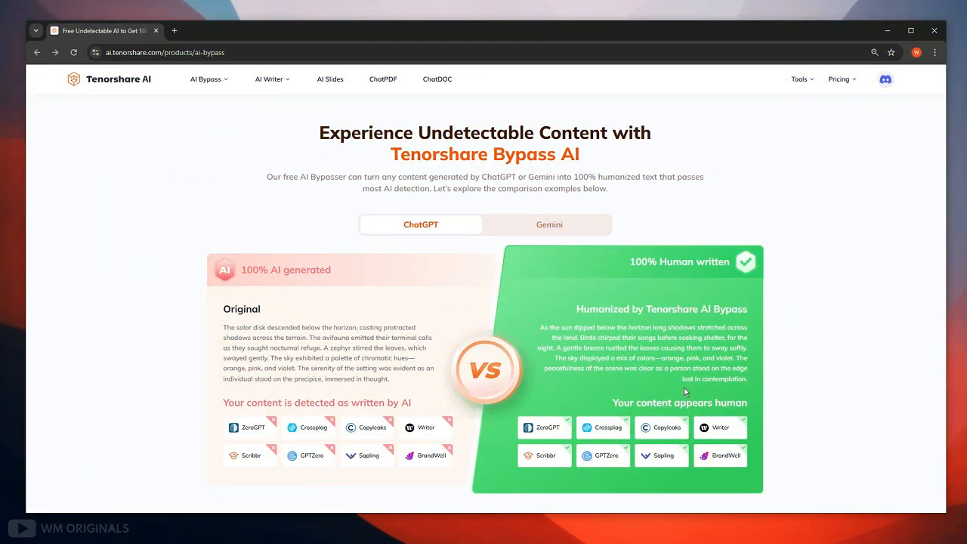
Show the Gemini comparison example and the 'Who Benefits' section on the product page.
{"action": "left_click", "coordinate": [550, 224]}
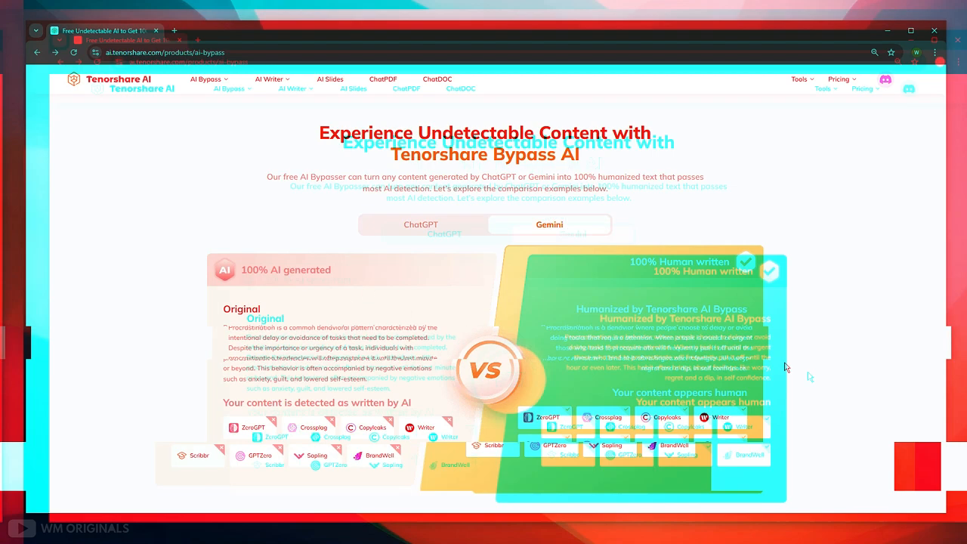
{"action": "scroll", "scroll_direction": "down", "scroll_amount": 3}
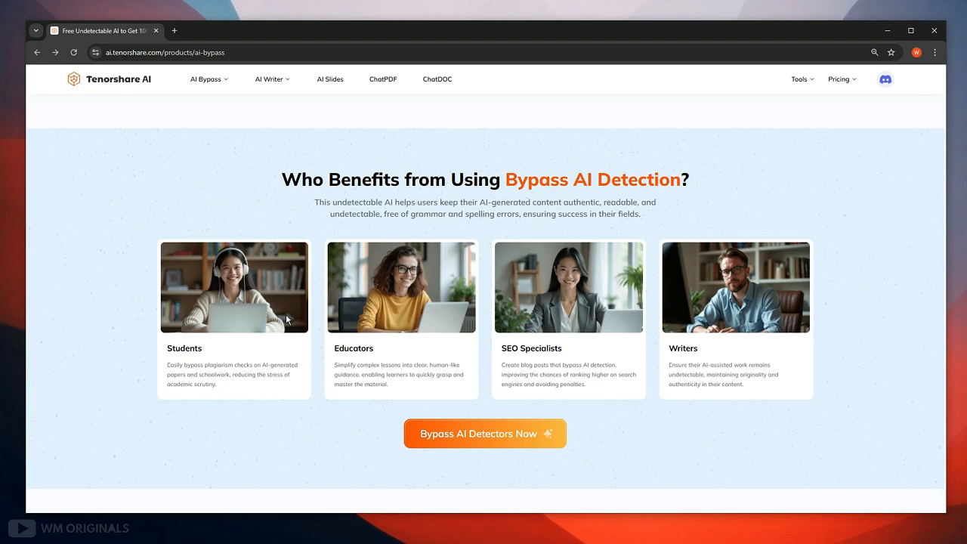
{"action": "mouse_move", "coordinate": [612, 362]}
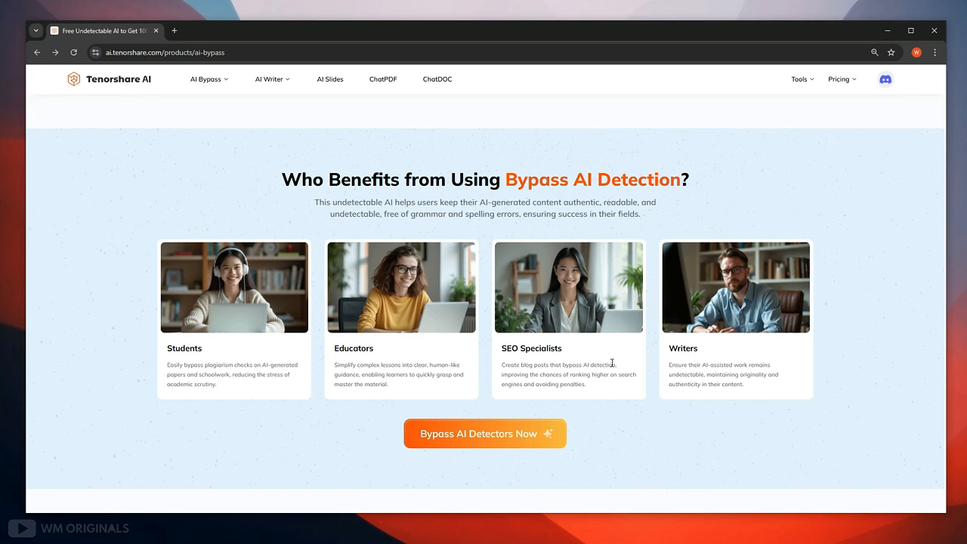
{"action": "mouse_move", "coordinate": [774, 383]}
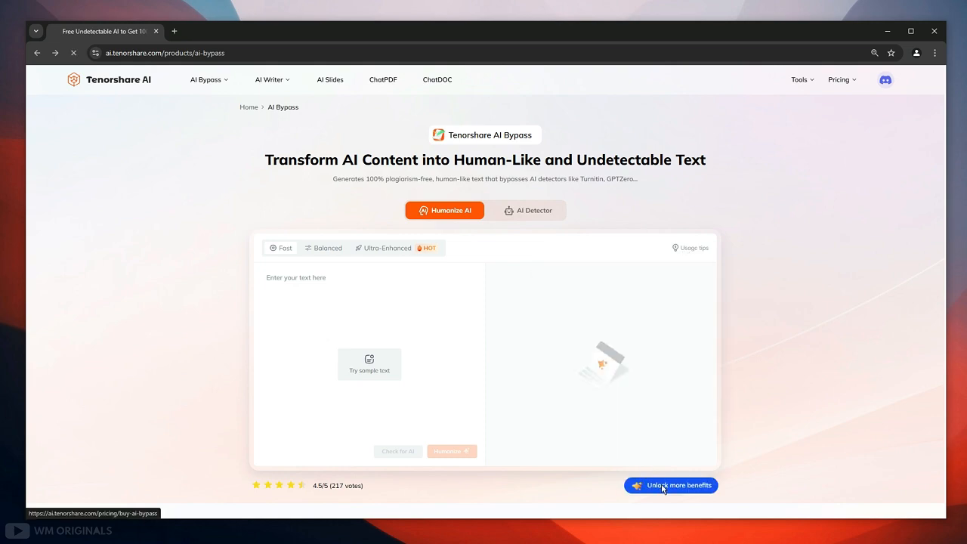
Show the pricing page listing AI Bypass Basic $9.99 and Pro $19.99 monthly.
{"action": "left_click", "coordinate": [671, 485]}
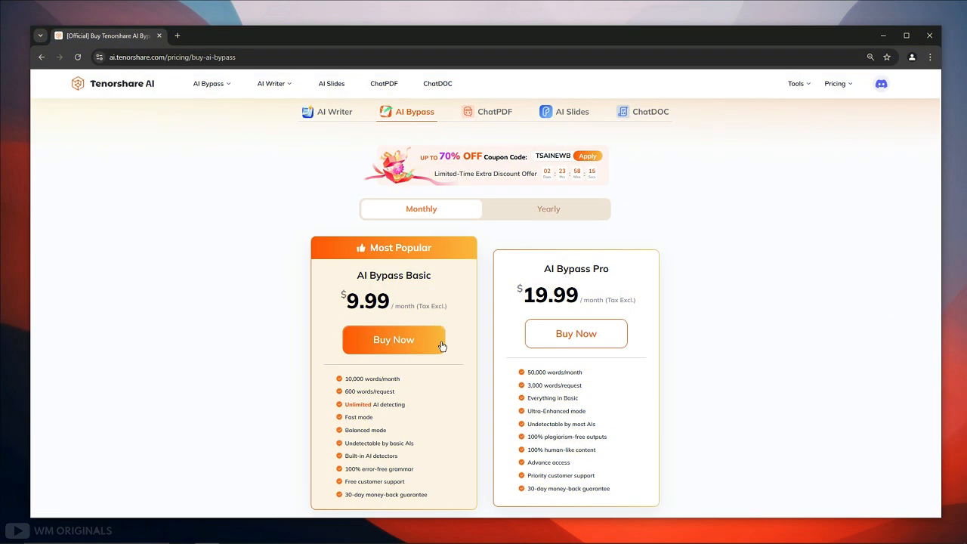
{"action": "mouse_move", "coordinate": [686, 432]}
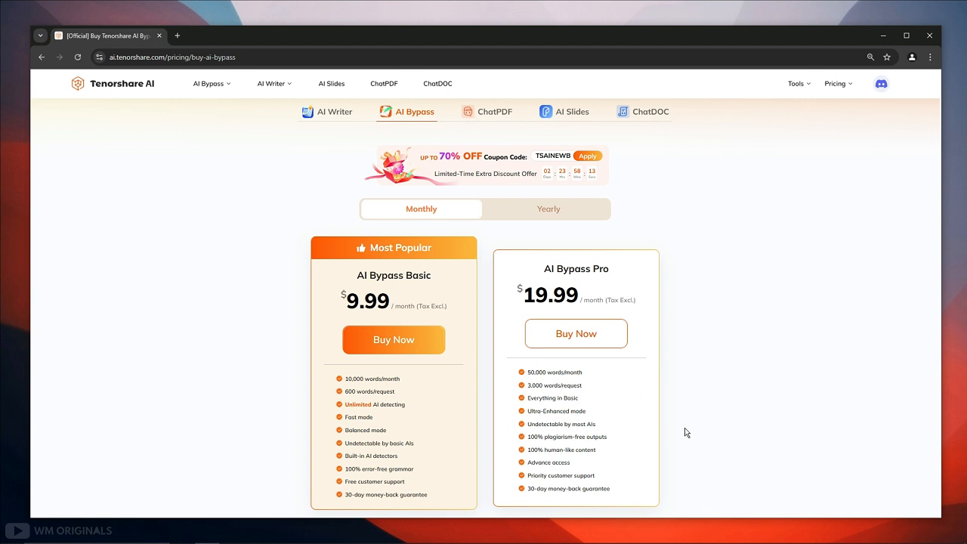
{"action": "mouse_move", "coordinate": [885, 440]}
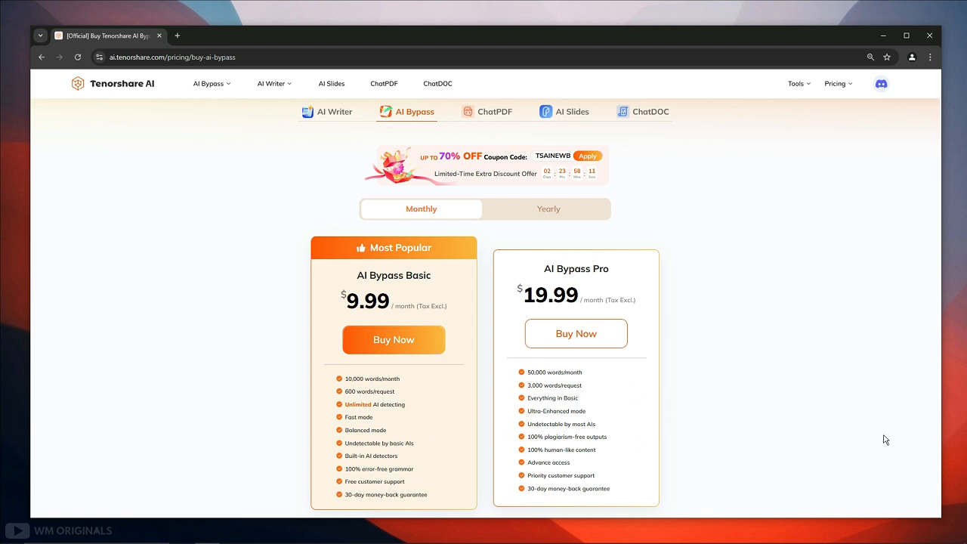